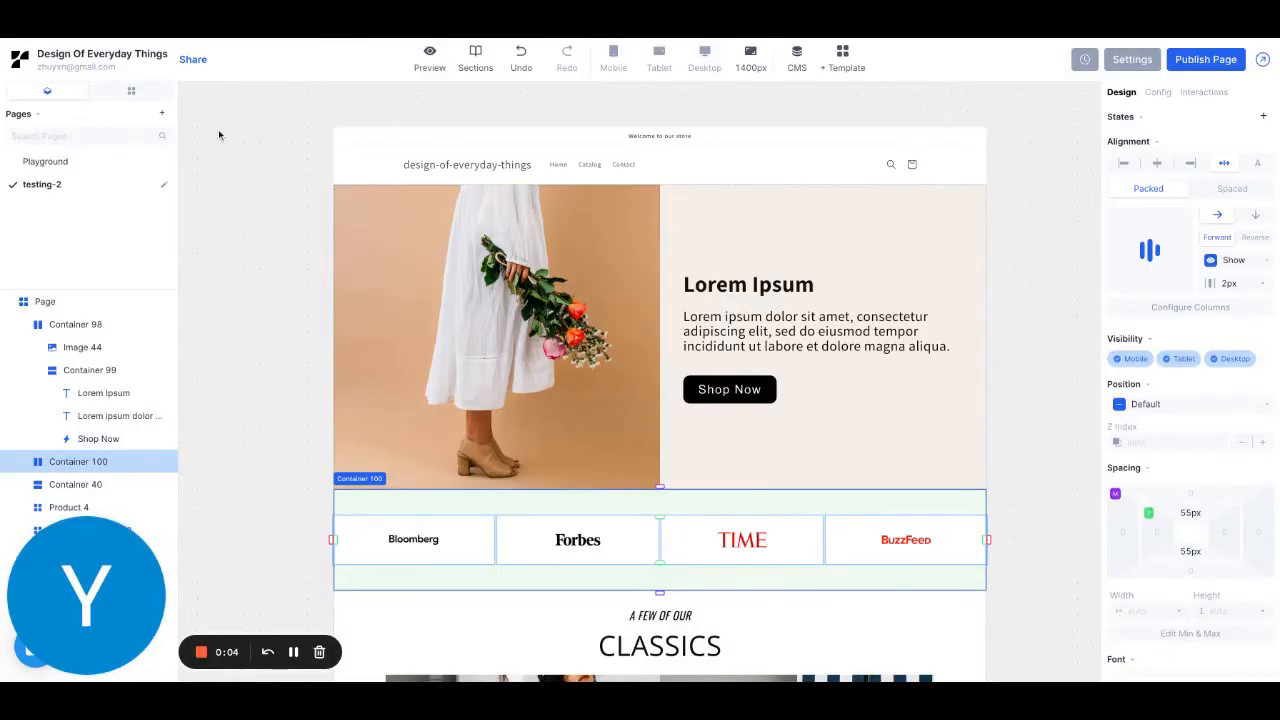
- Begin a new page from the + next to Pages in the left sidebar
{"action": "left_click", "coordinate": [162, 118]}
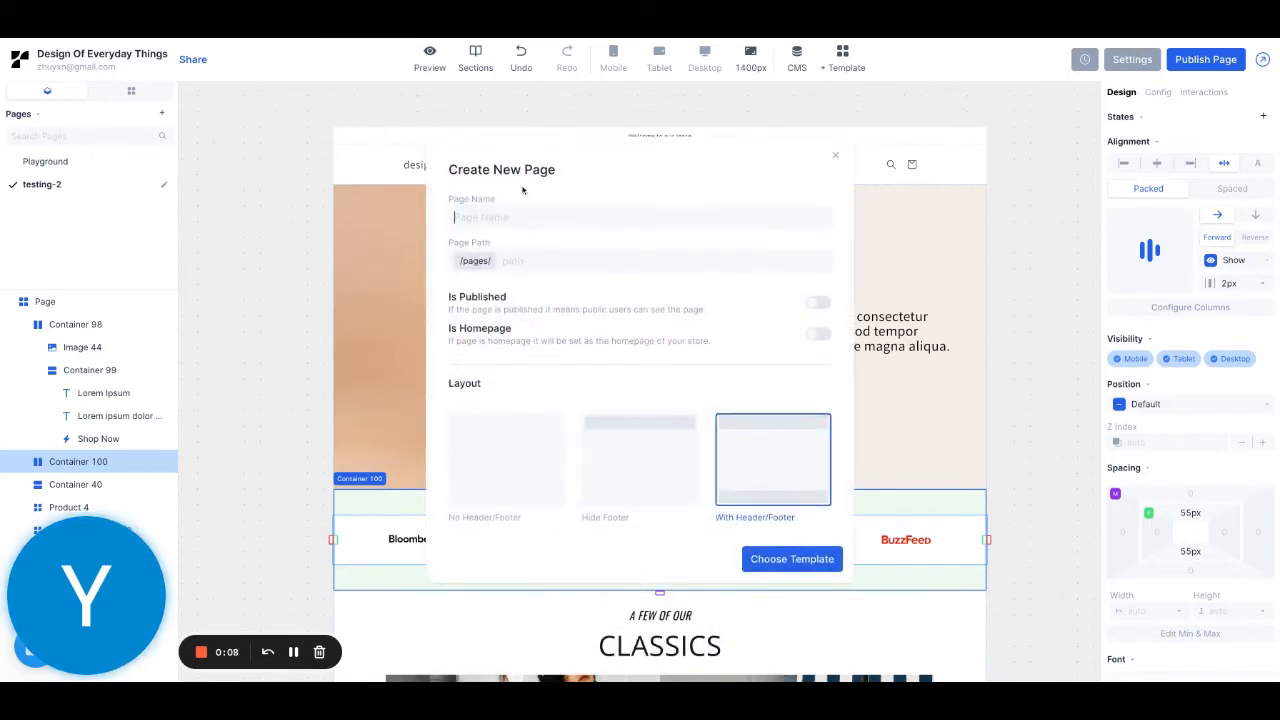
- Enter the page name 'Page 2' and the custom path 'my-favorite-page', leaving publish and homepage off
{"action": "type", "text": "Pa"}
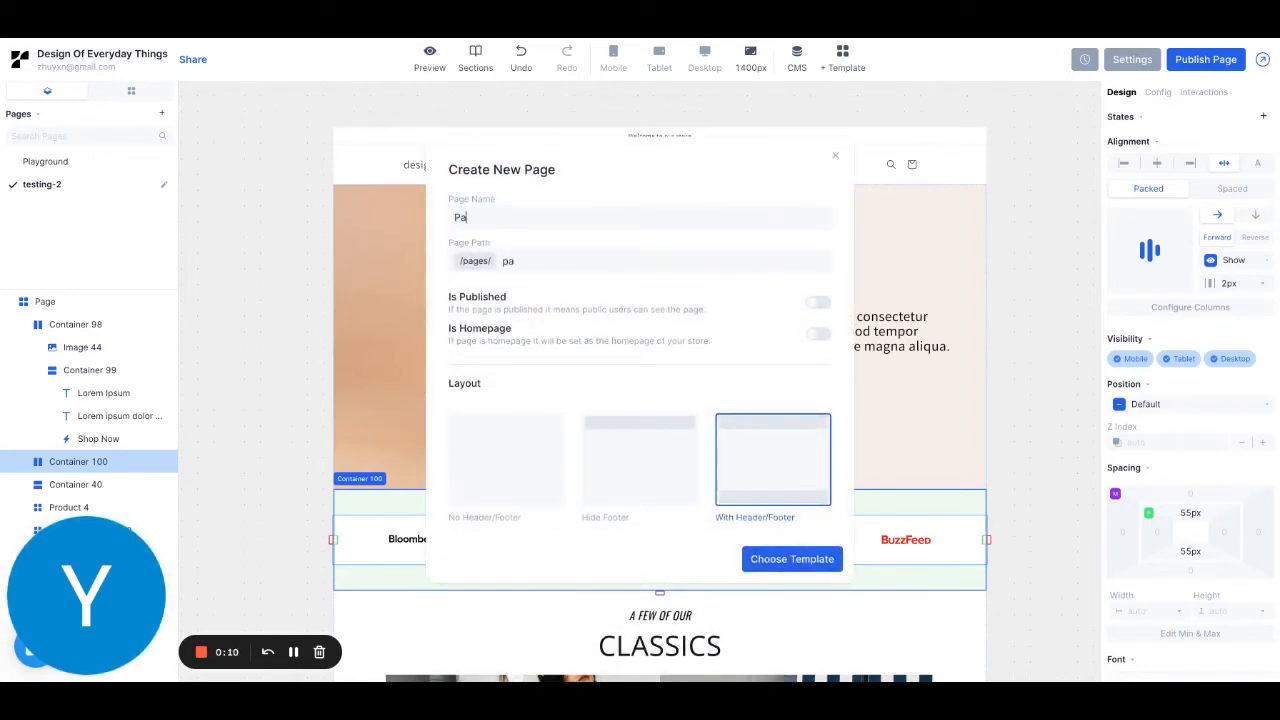
{"action": "key", "text": "Backspace"}
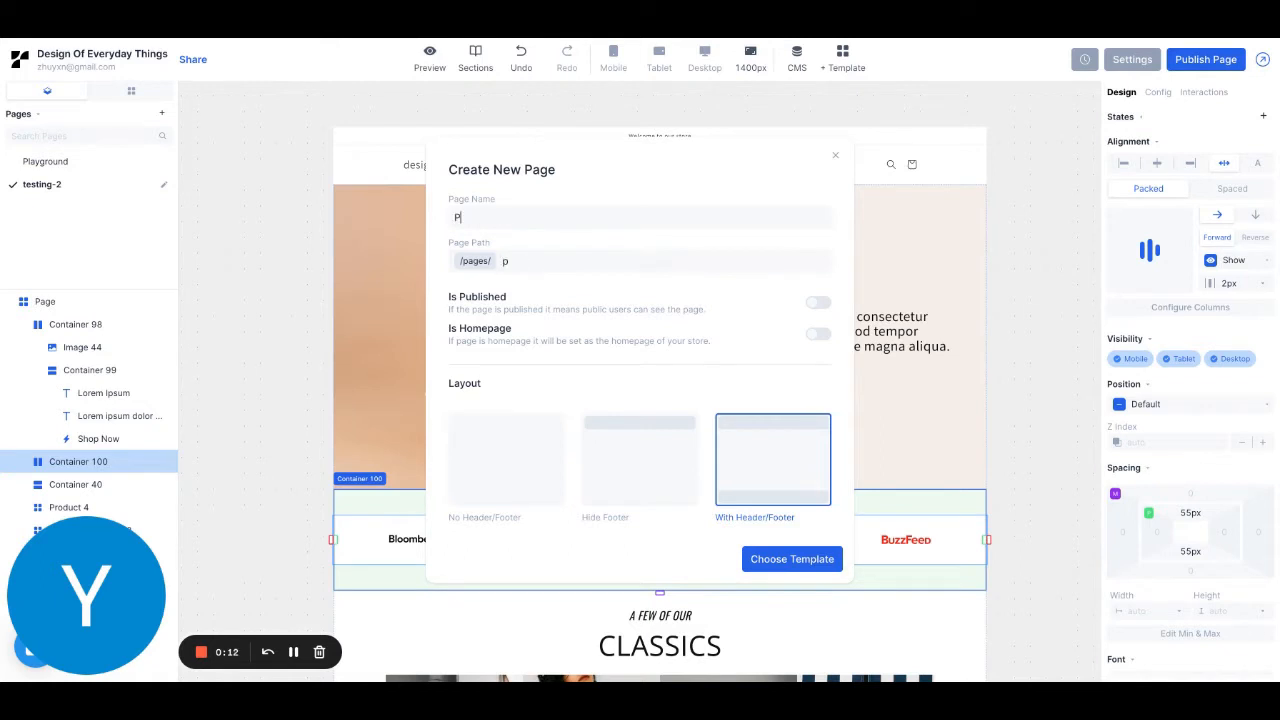
{"action": "type", "text": "age 2"}
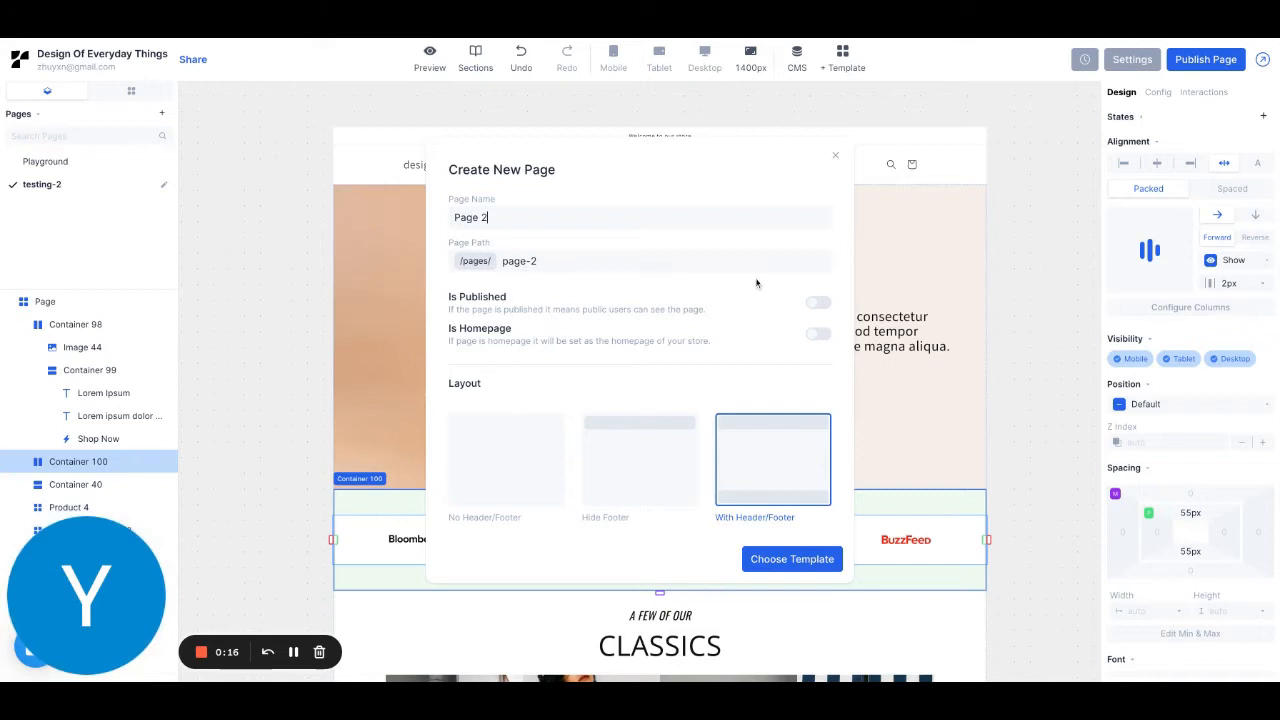
{"action": "type", "text": "my-favorite-"}
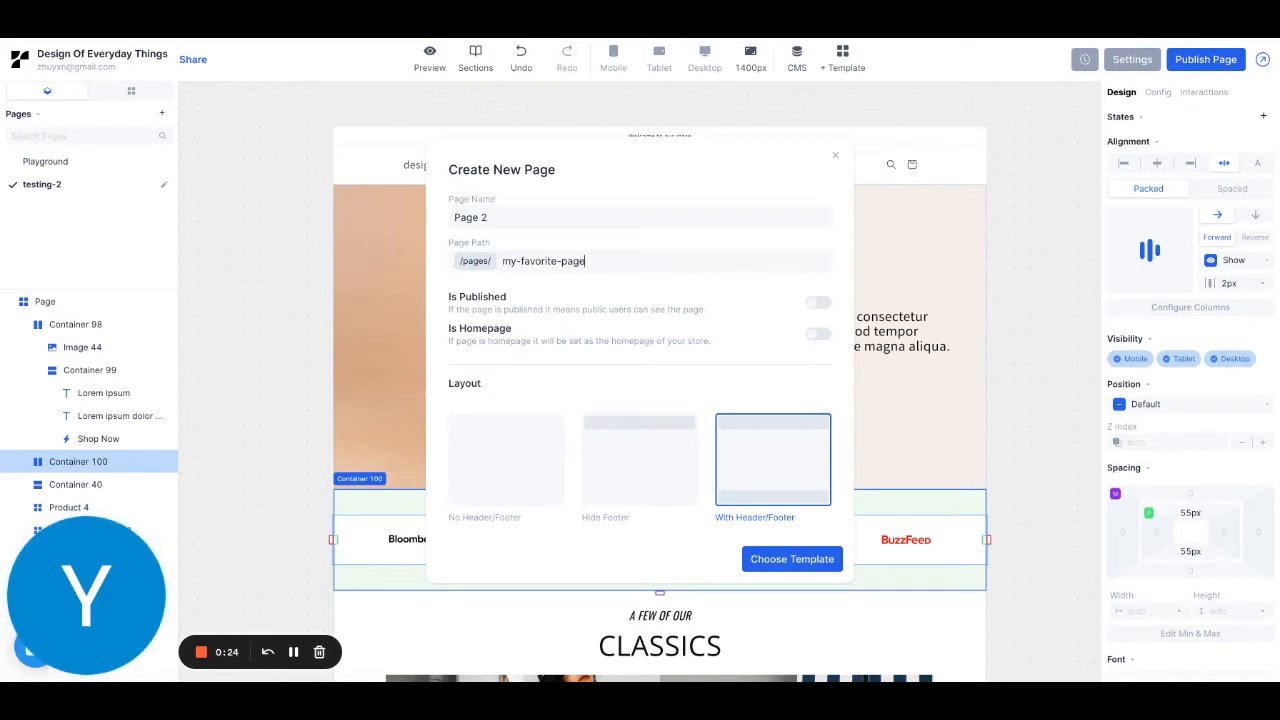
{"action": "mouse_move", "coordinate": [822, 328]}
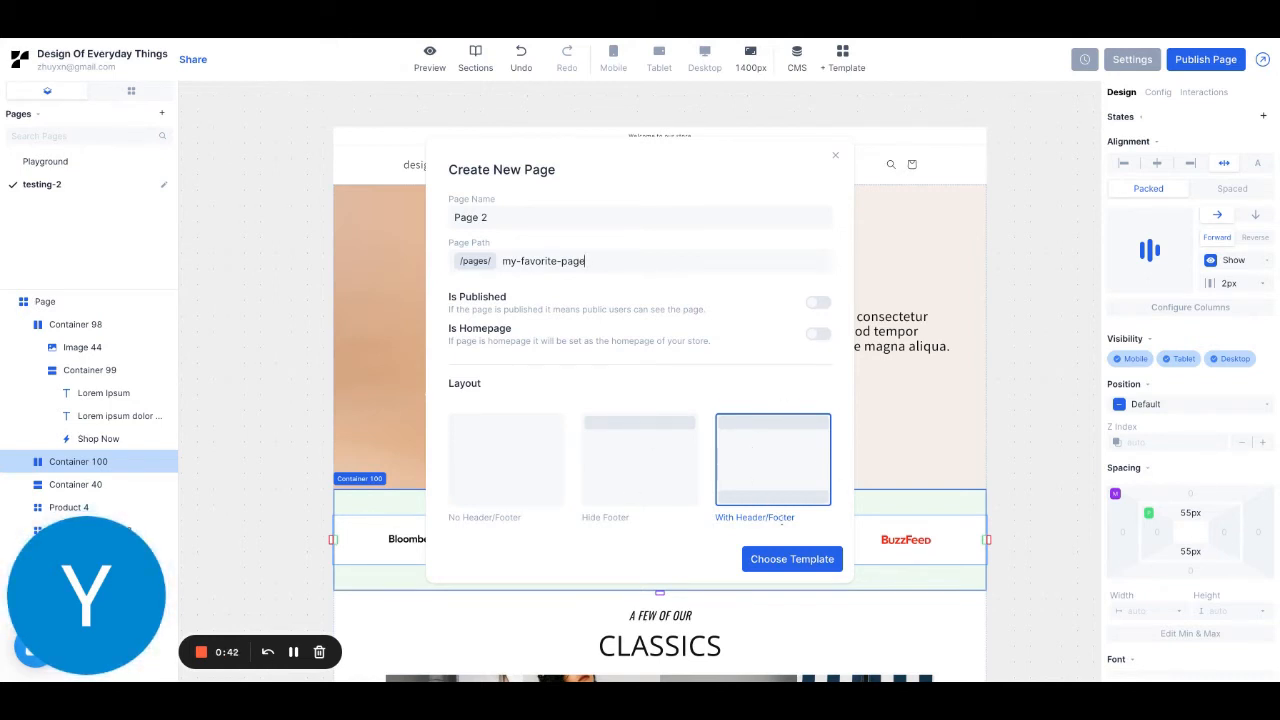
- Pick the Colors landing-page template and create Page 2 from it
{"action": "left_click", "coordinate": [792, 558]}
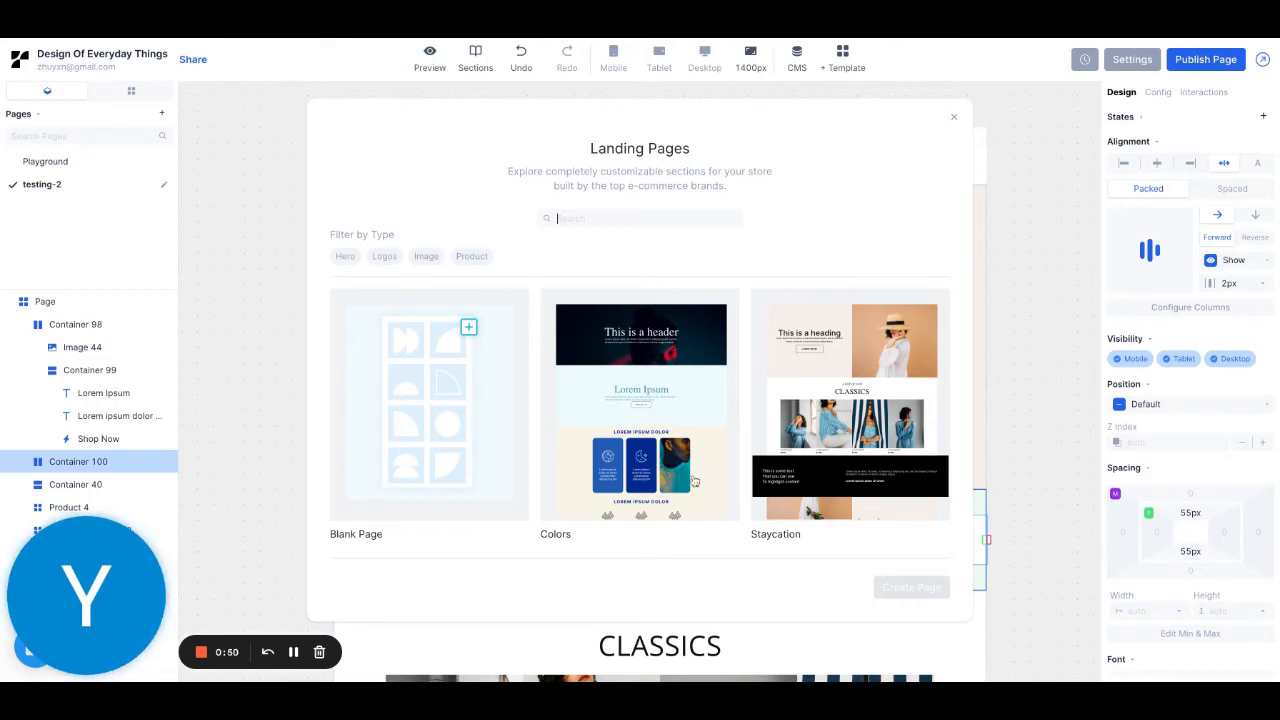
{"action": "left_click", "coordinate": [640, 404]}
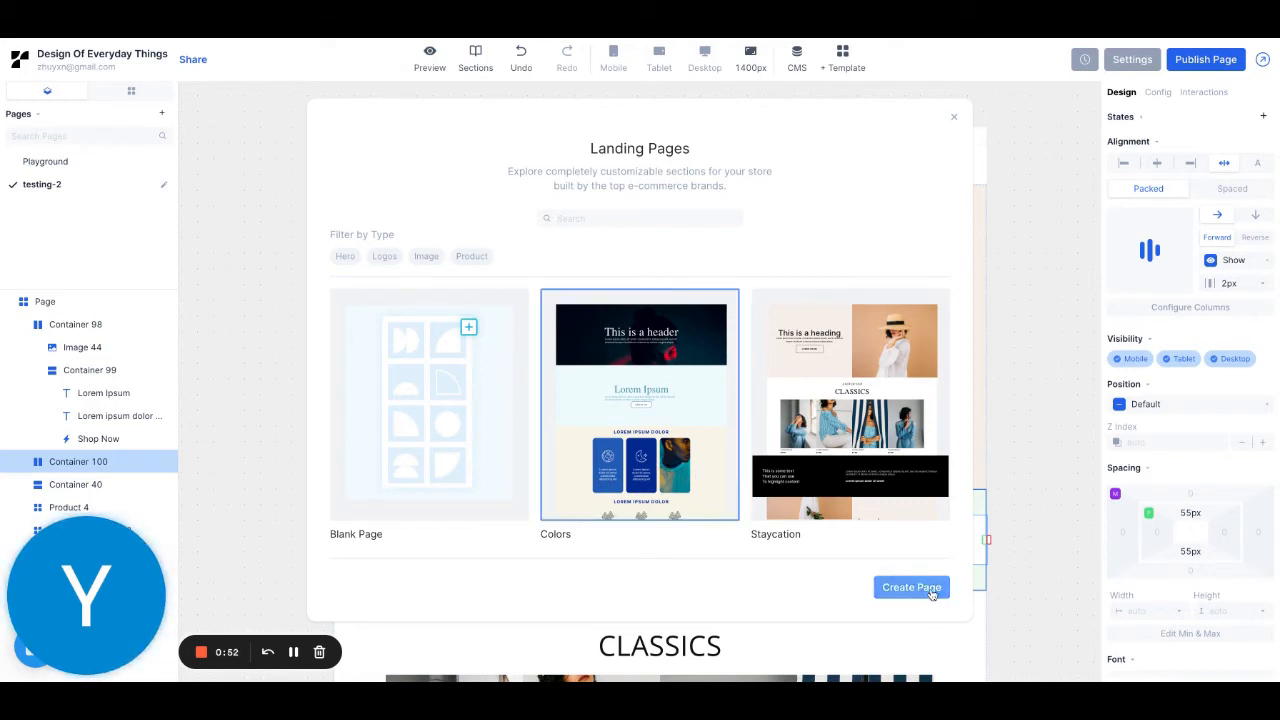
{"action": "left_click", "coordinate": [912, 588]}
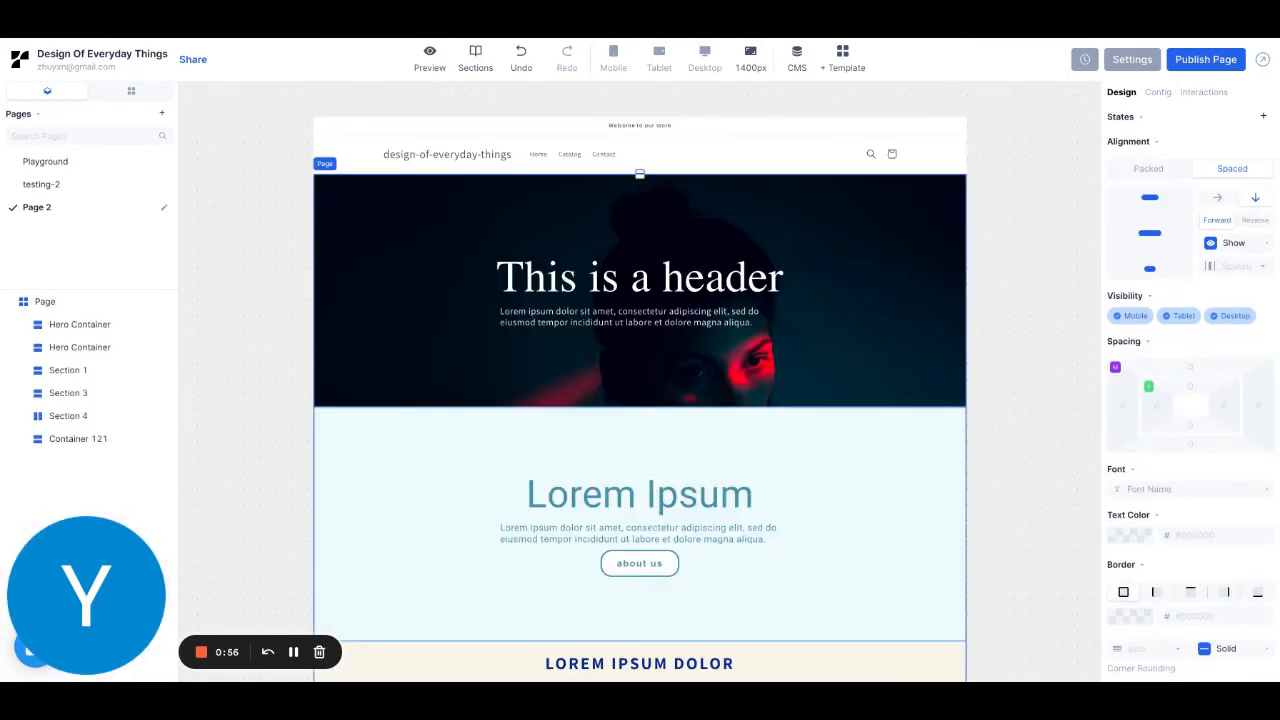
{"action": "scroll", "scroll_direction": "down", "scroll_amount": 3}
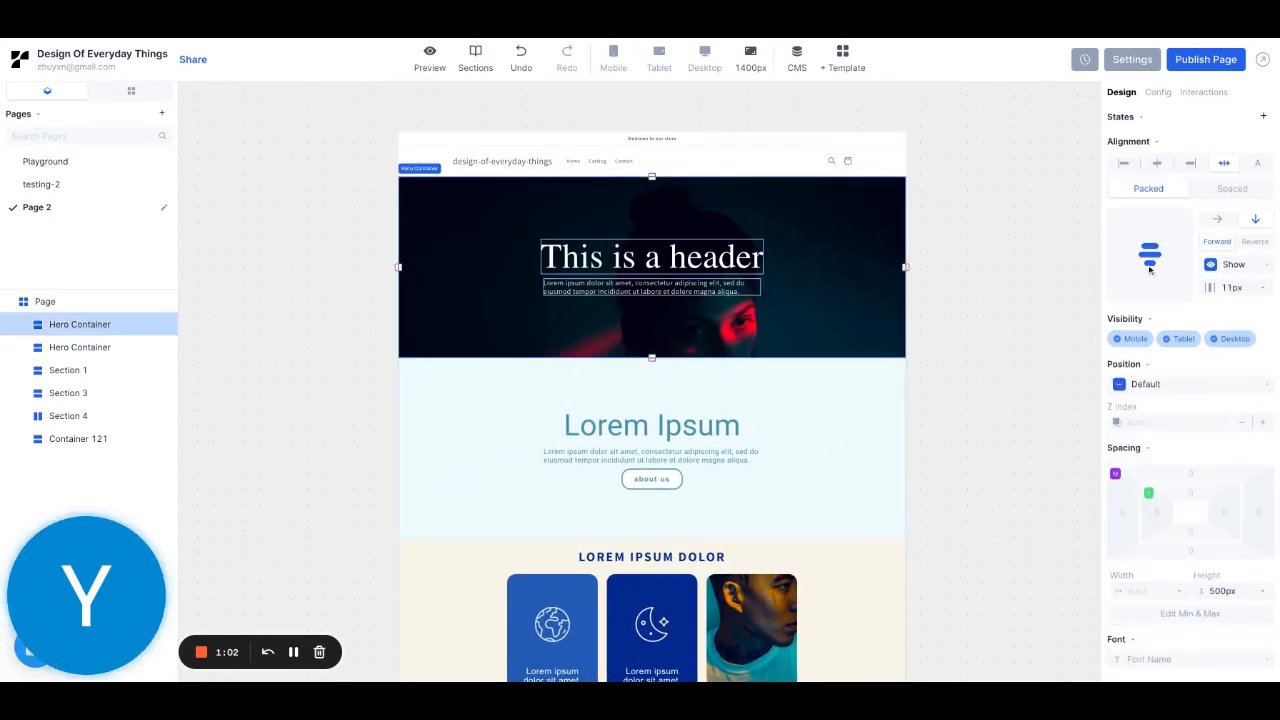
{"action": "left_click", "coordinate": [1148, 236]}
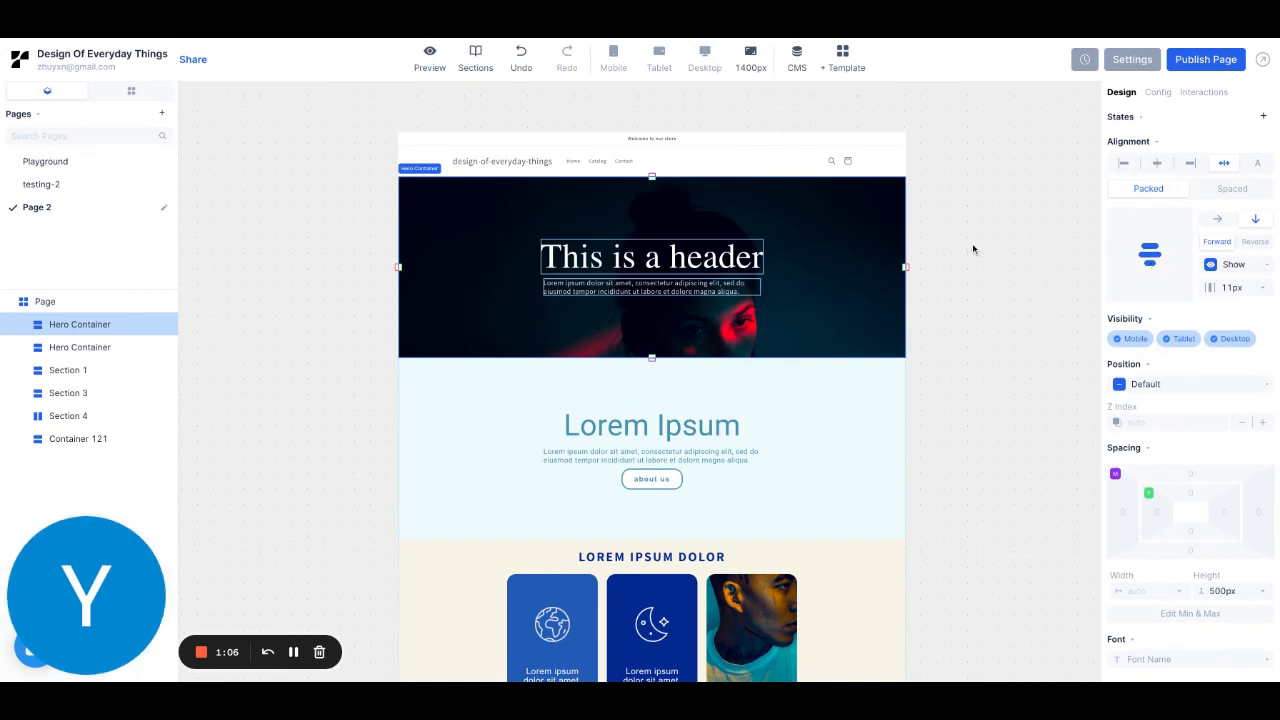
{"action": "mouse_move", "coordinate": [1092, 108]}
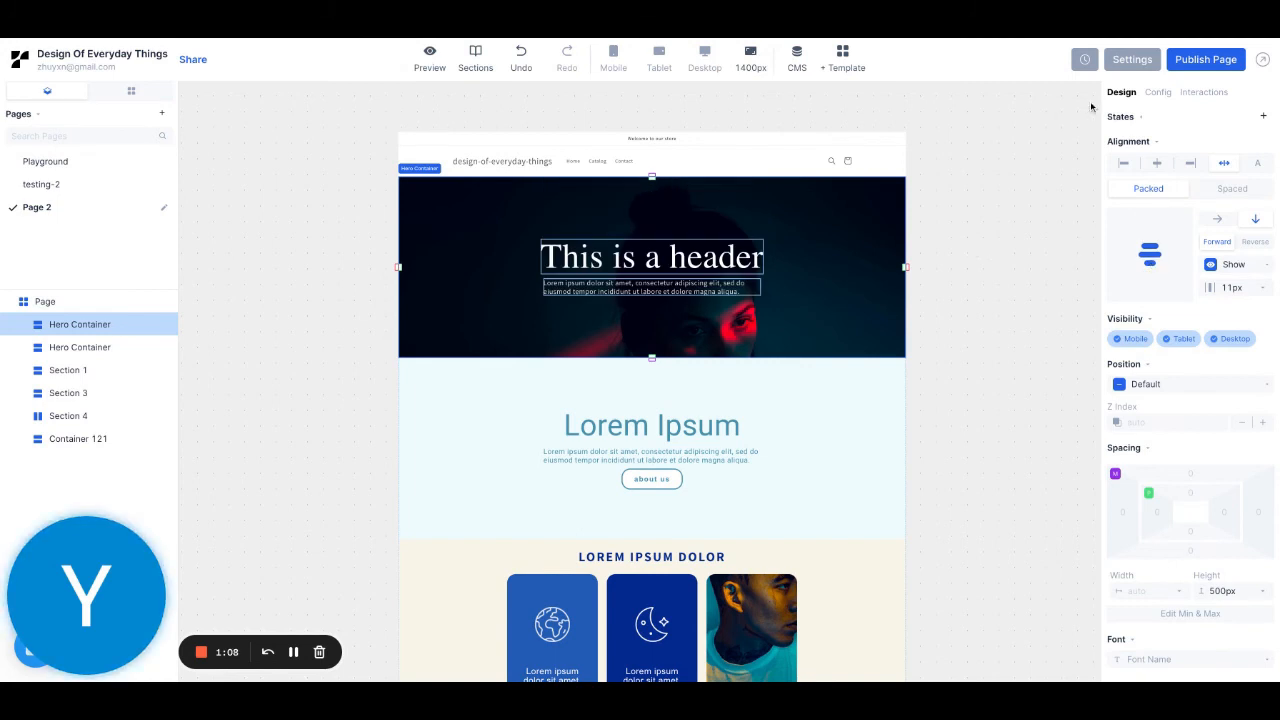
- Show Page 2's Edit Page settings with its name, my-favorite-page path and header/footer layout
{"action": "left_click", "coordinate": [1132, 60]}
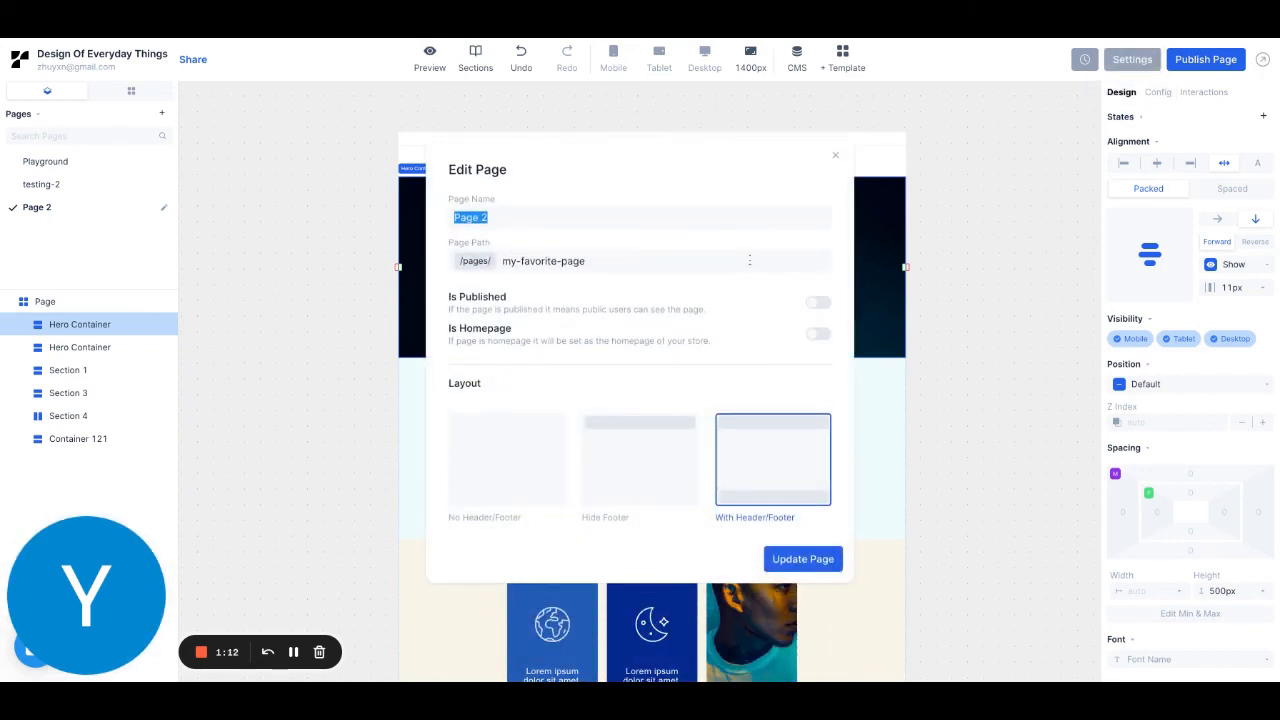
{"action": "mouse_move", "coordinate": [728, 444]}
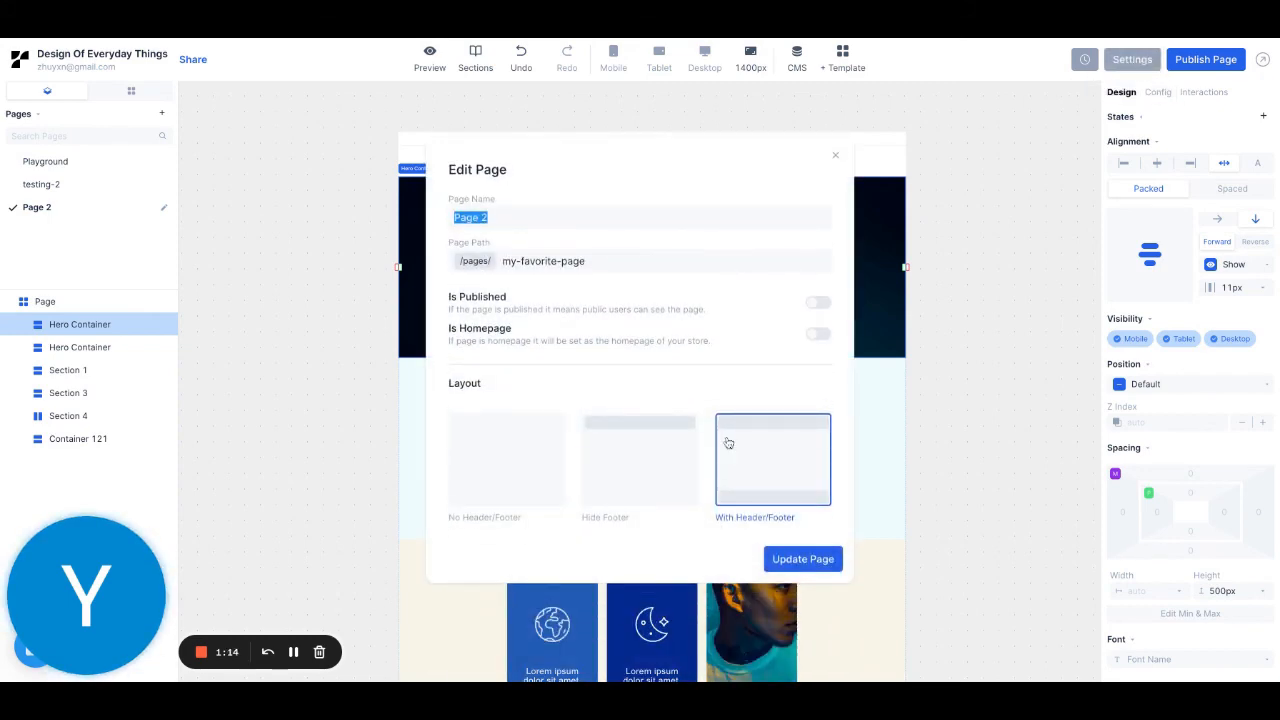